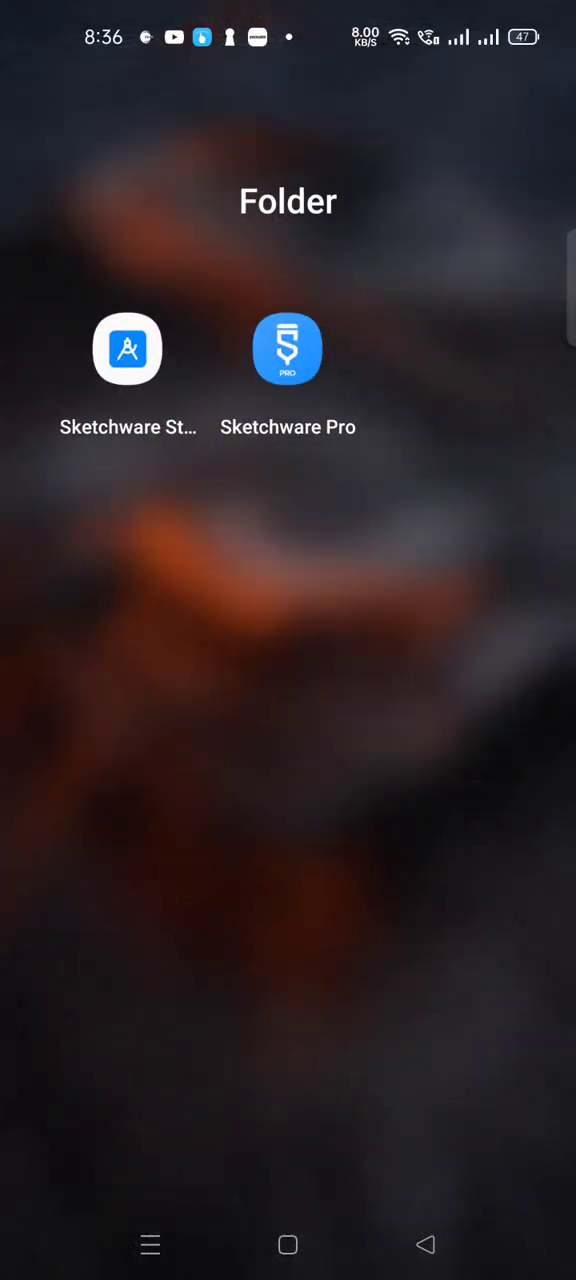
Launch Sketchware Pro and open Developer Tools from the navigation drawer
{"action": "left_click", "coordinate": [287, 349]}
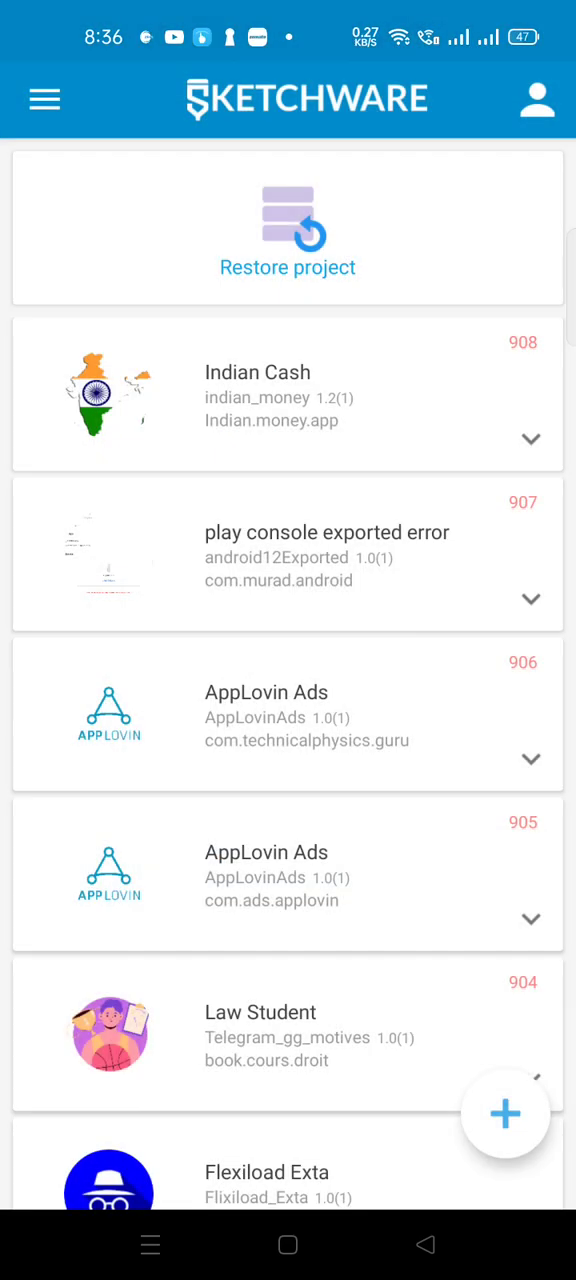
{"action": "left_click", "coordinate": [44, 99]}
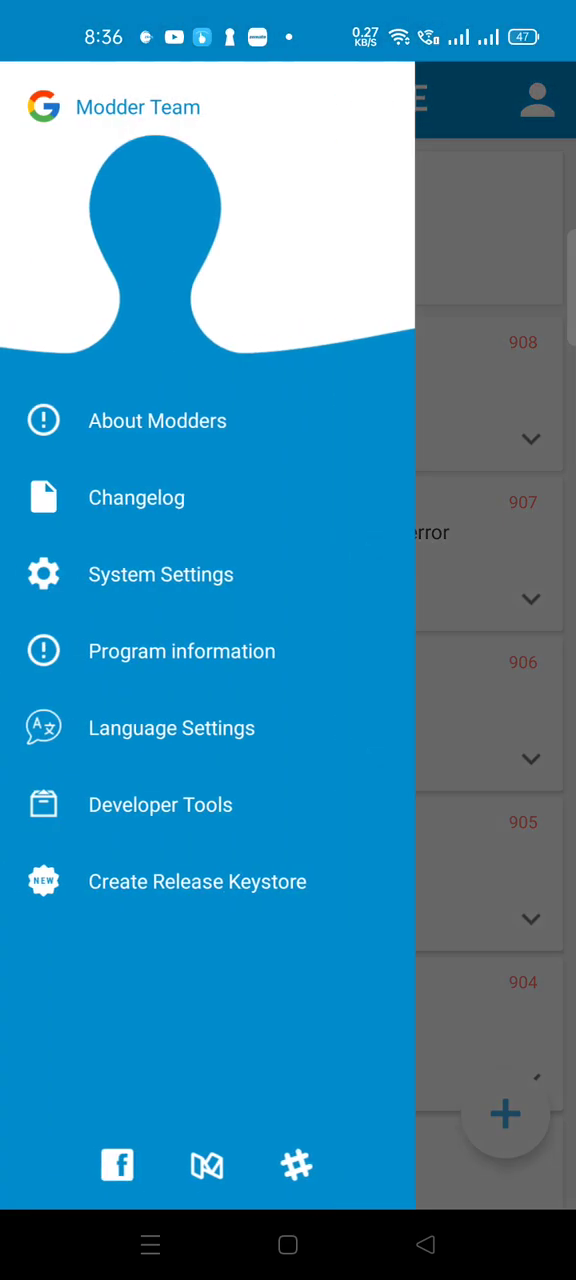
{"action": "left_click", "coordinate": [160, 804]}
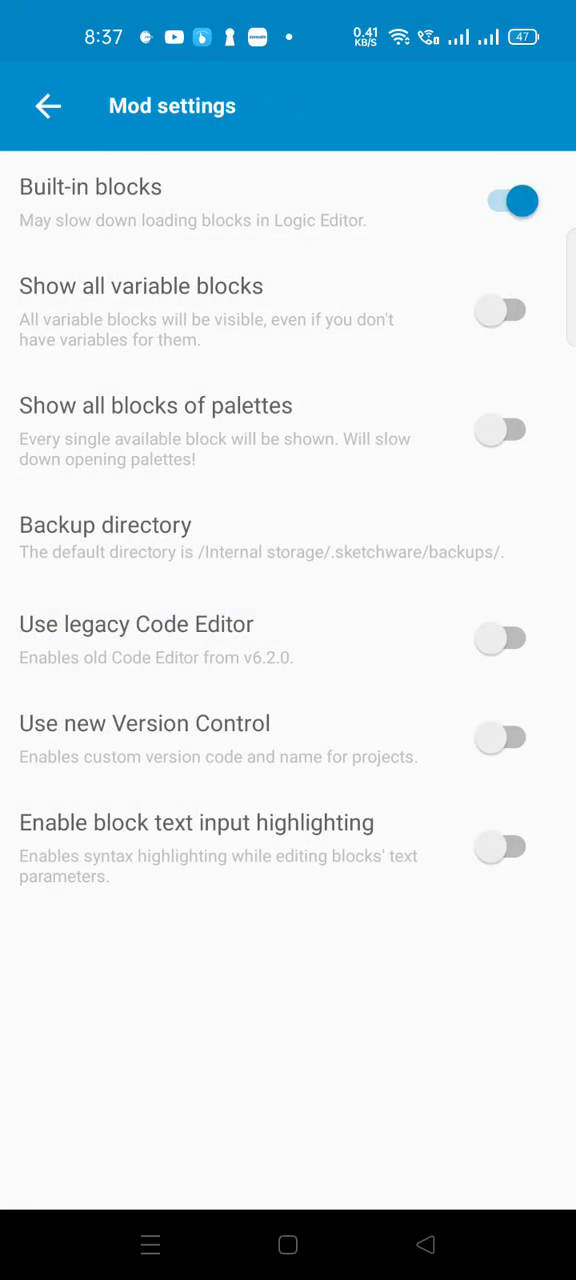
Switch Built-in blocks off and back on, then return to the Tools list
{"action": "left_click", "coordinate": [502, 201]}
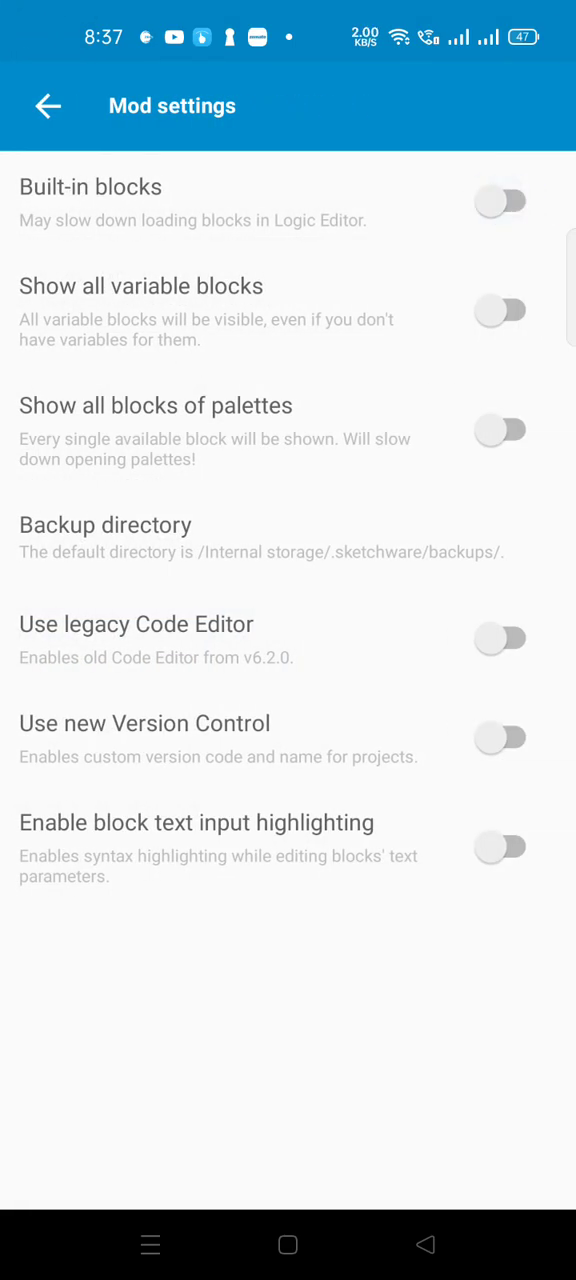
{"action": "left_click", "coordinate": [500, 201]}
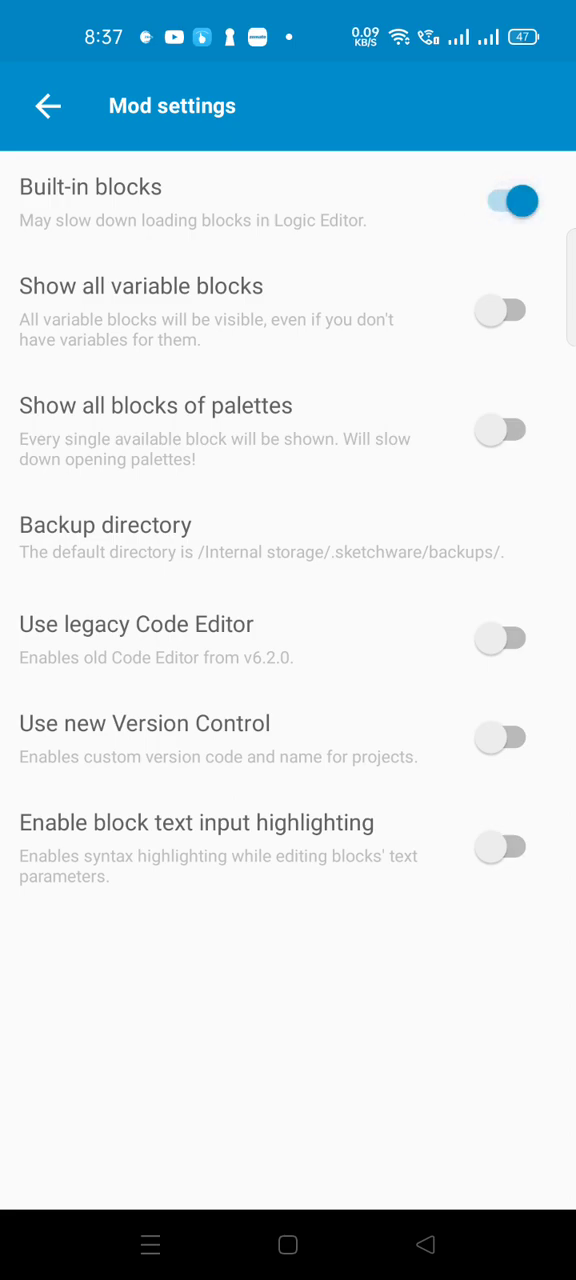
{"action": "left_click", "coordinate": [48, 106]}
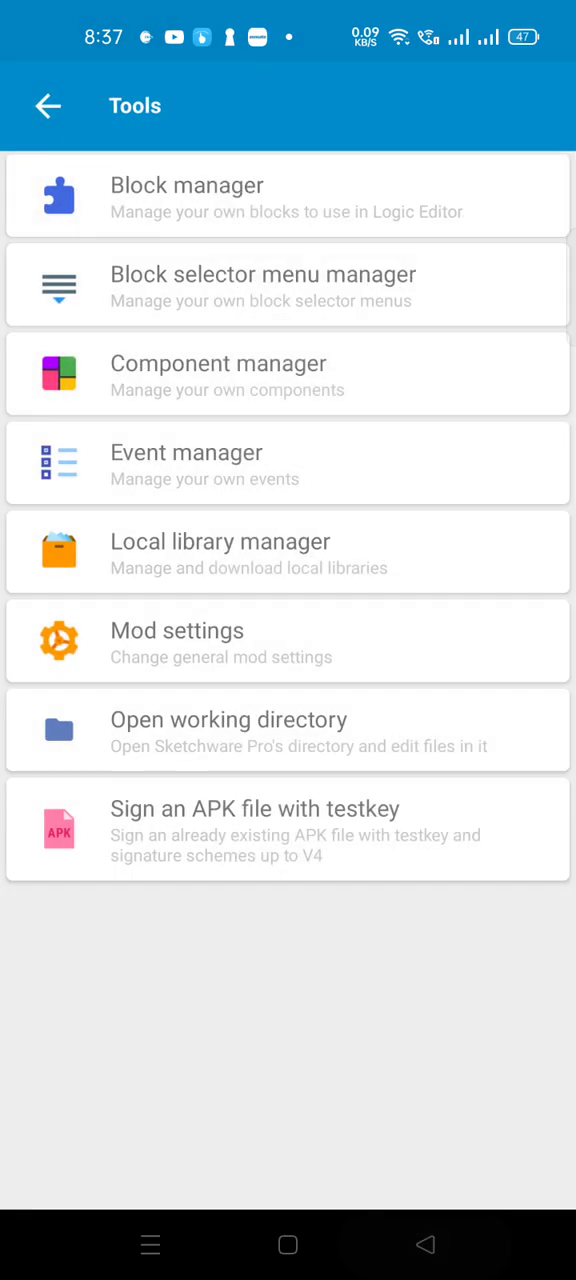
Return to the project list and scroll down to project 880, Technical Physics Guru
{"action": "left_click", "coordinate": [48, 106]}
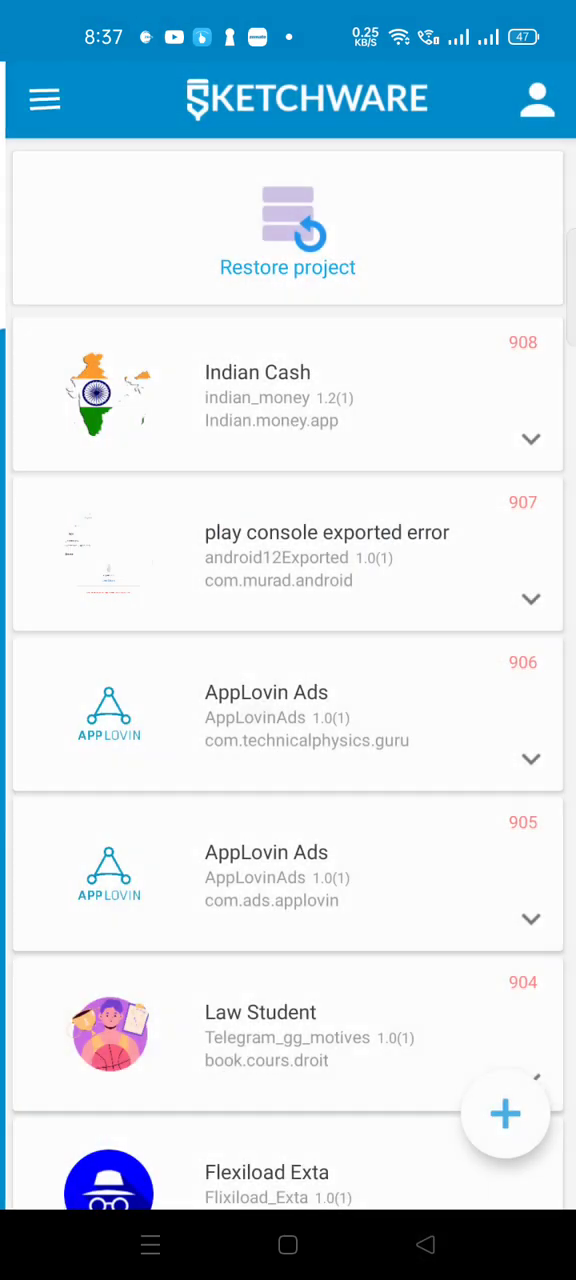
{"action": "scroll", "scroll_direction": "down", "scroll_amount": 3}
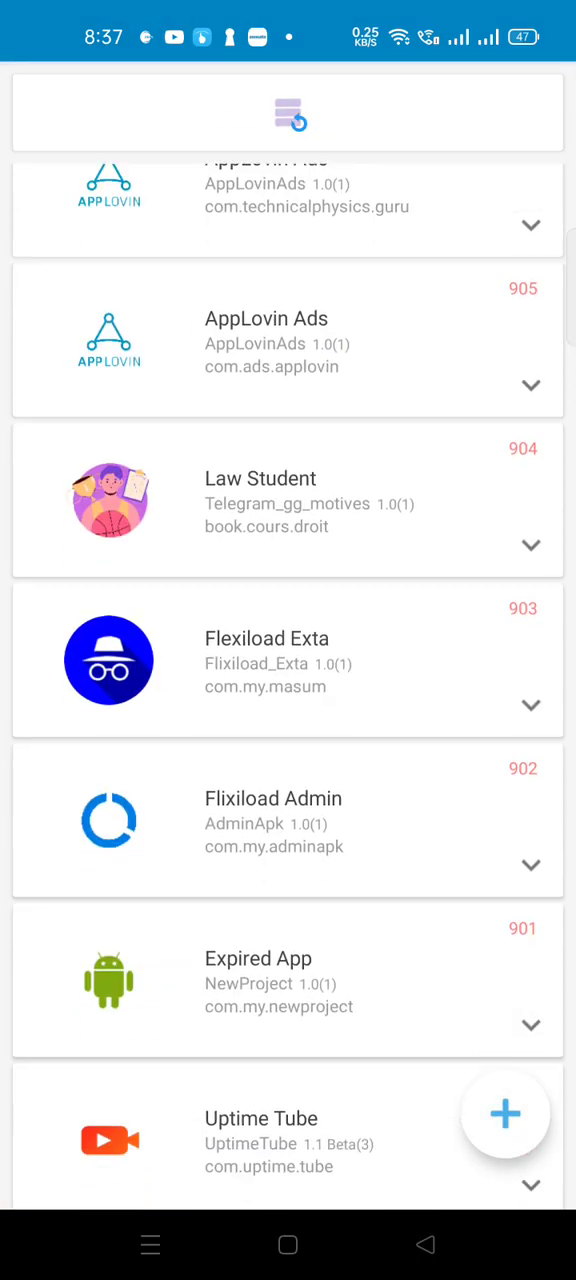
{"action": "scroll", "scroll_direction": "down", "scroll_amount": 3}
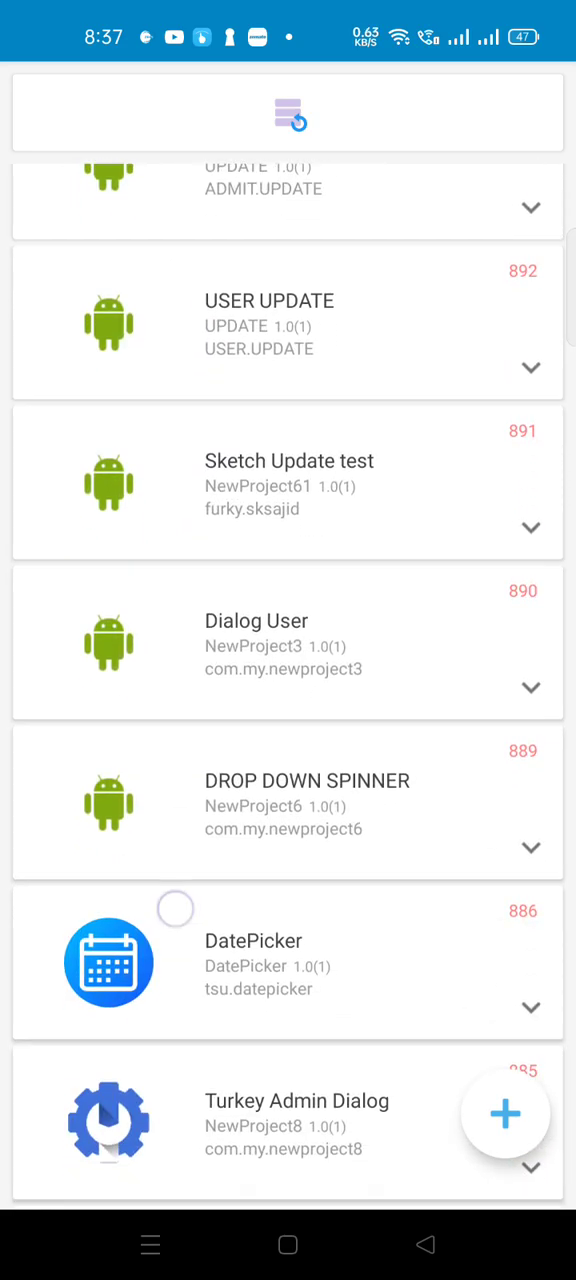
{"action": "scroll", "scroll_direction": "down", "scroll_amount": 3}
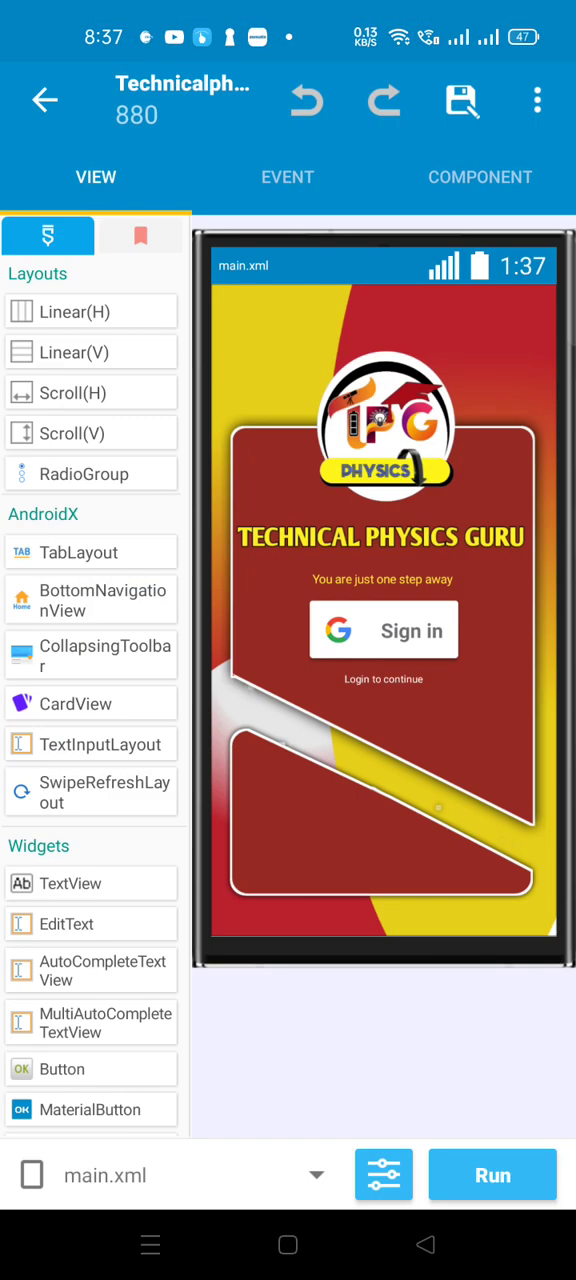
Open the project configuration options and scroll to the source code viewer
{"action": "left_click", "coordinate": [287, 177]}
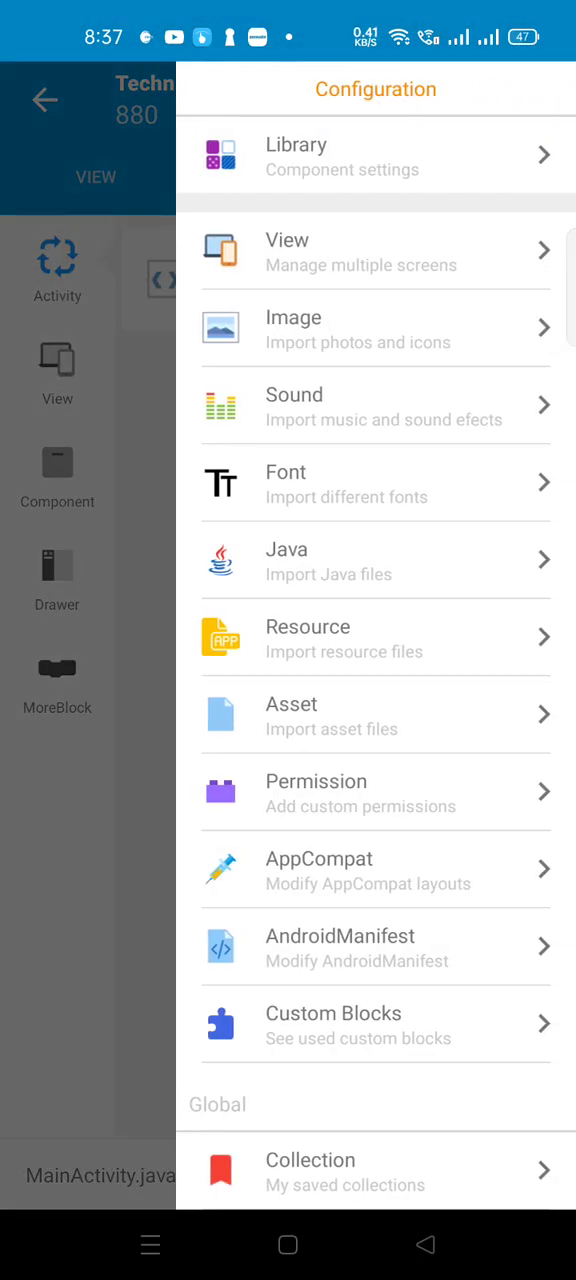
{"action": "scroll", "scroll_direction": "down", "scroll_amount": 3}
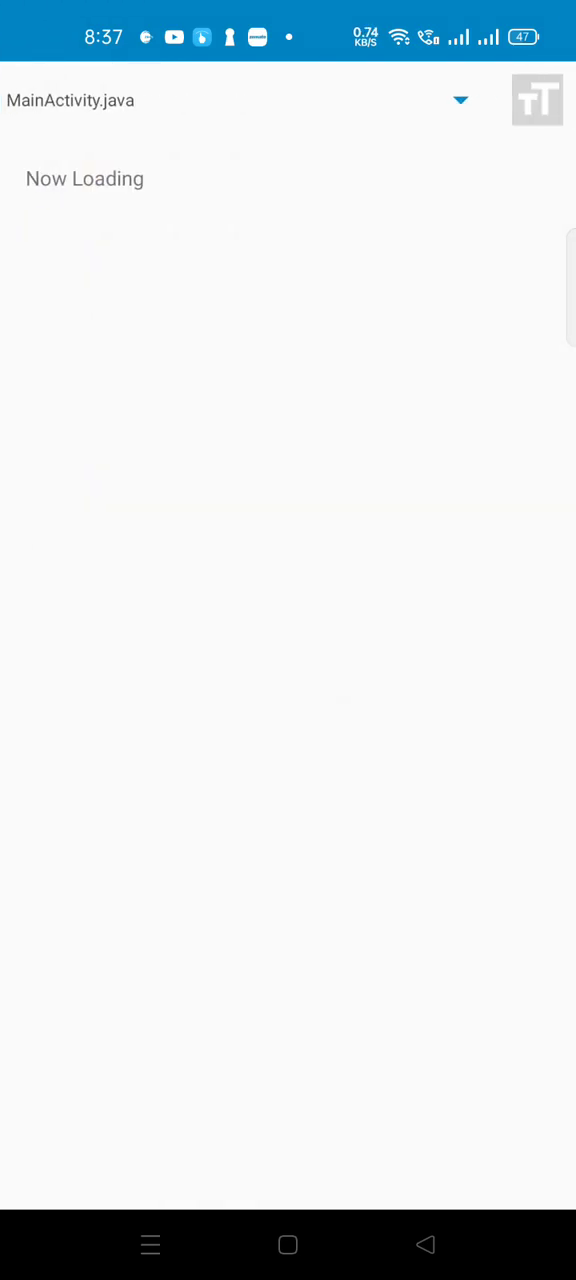
View the AndroidManifest.xml source and copy the .MainActivity name attribute
{"action": "left_click", "coordinate": [459, 100]}
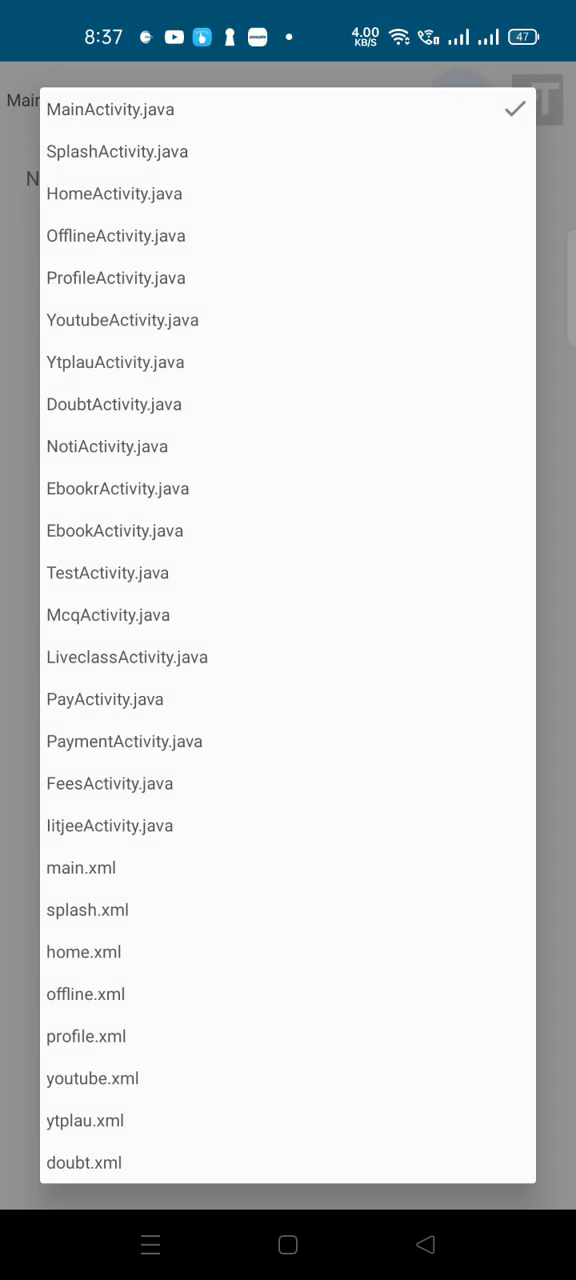
{"action": "scroll", "scroll_direction": "down", "scroll_amount": 3}
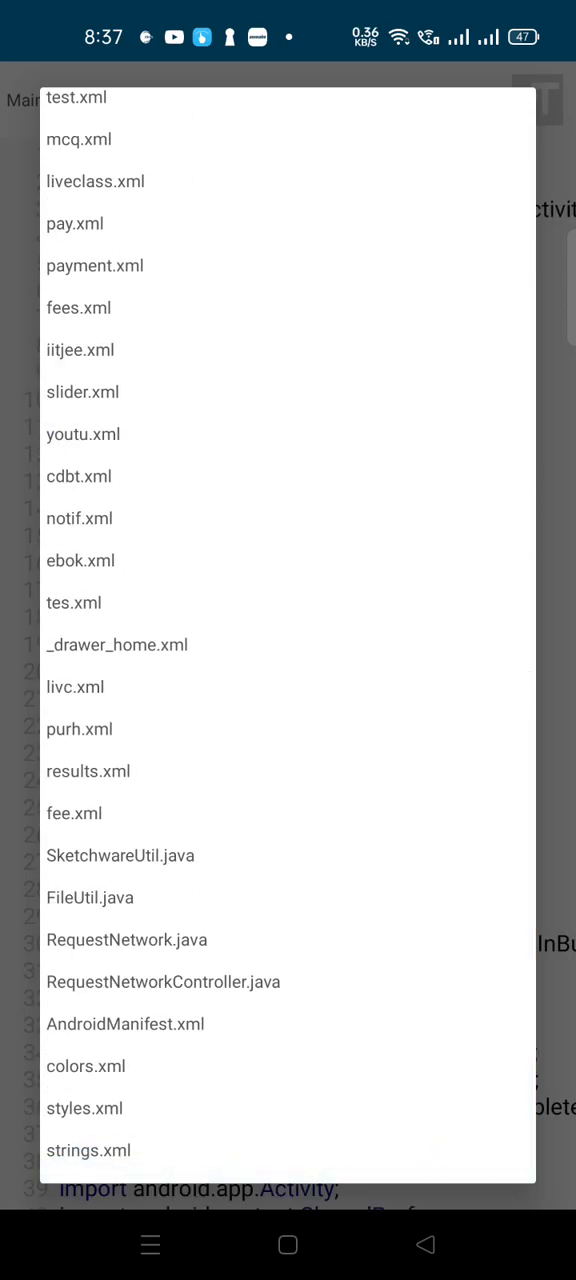
{"action": "left_click", "coordinate": [125, 1024]}
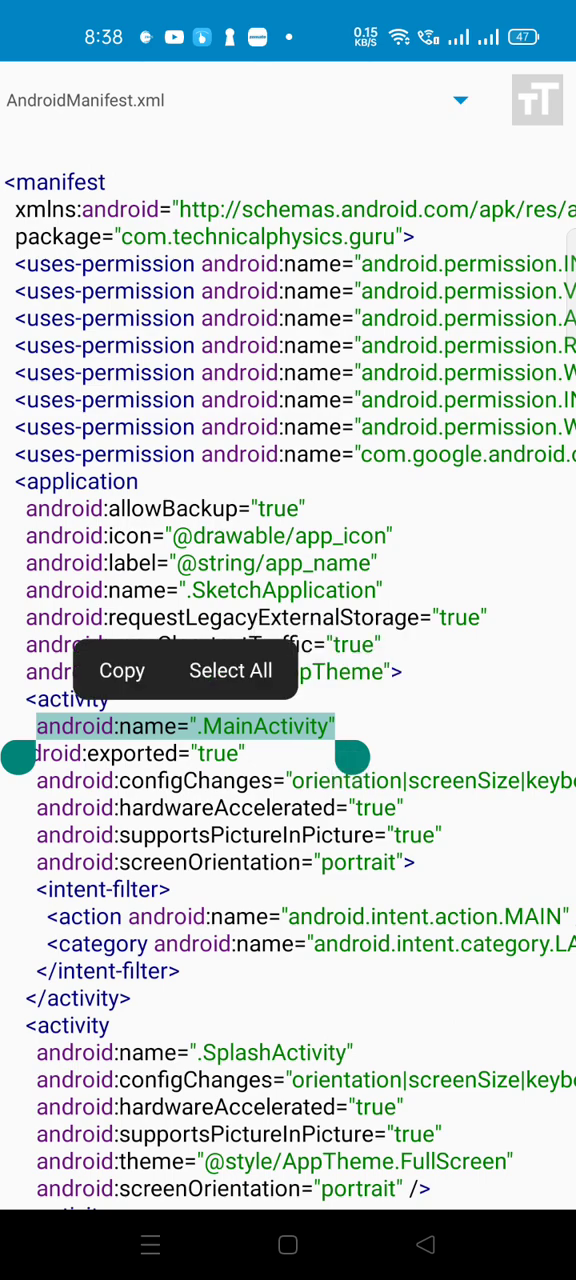
{"action": "left_click", "coordinate": [121, 670]}
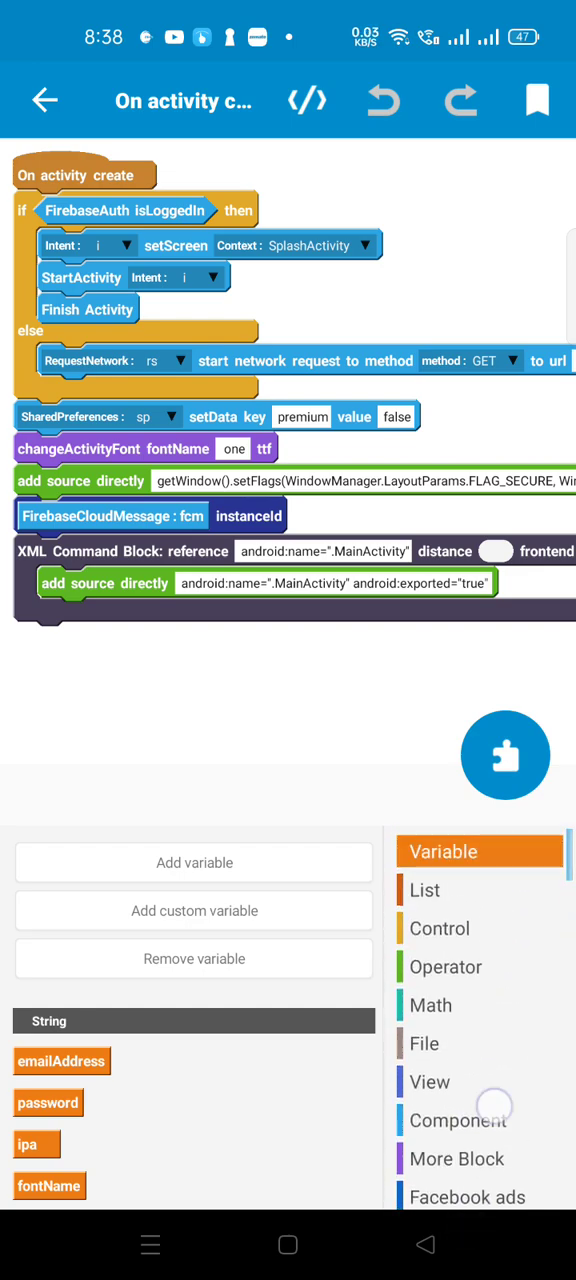
Drag an XML Command Block in and set its reference to android:name=".MainActivity"
{"action": "left_click", "coordinate": [456, 1158]}
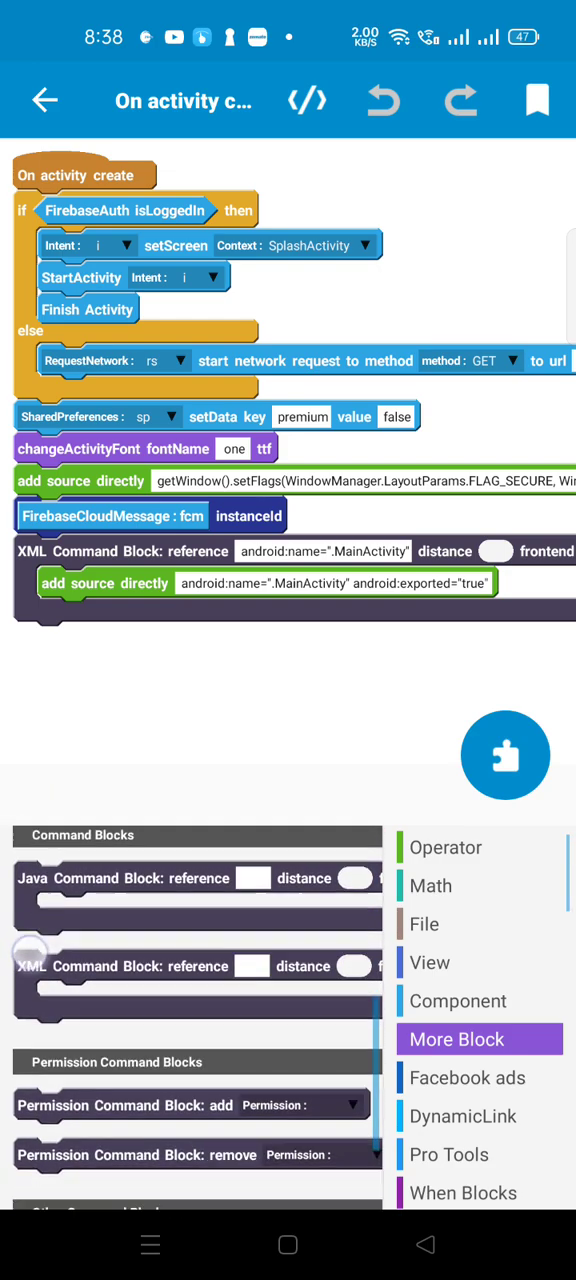
{"action": "left_click_drag", "start_coordinate": [35, 945], "coordinate": [135, 680]}
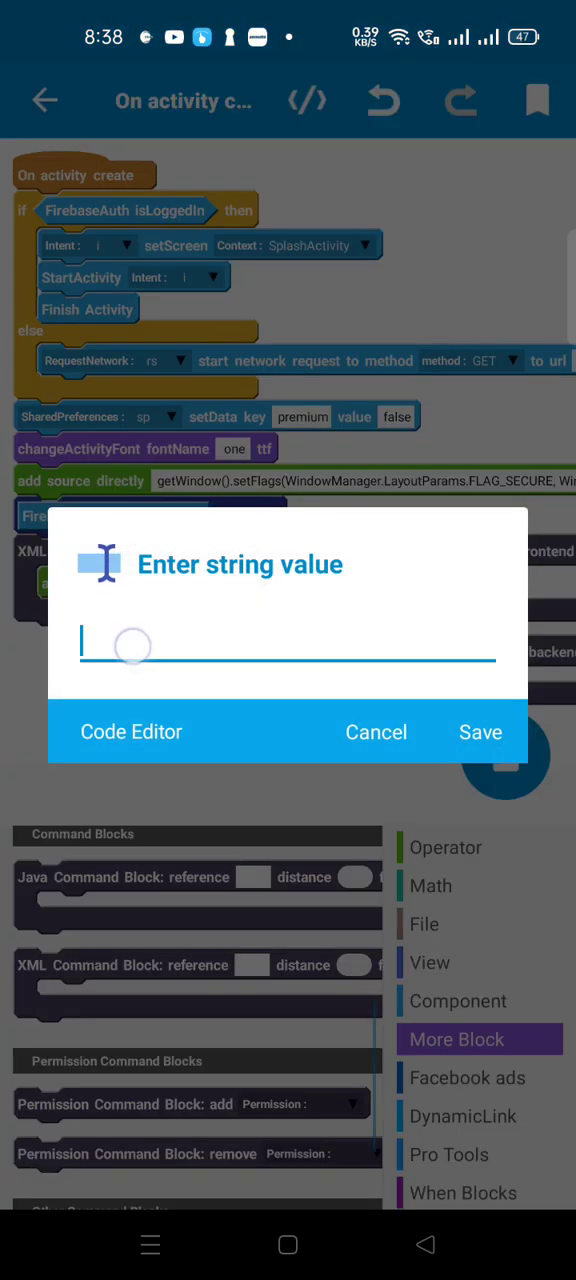
{"action": "type", "text": "android:name=\".MainActivity\""}
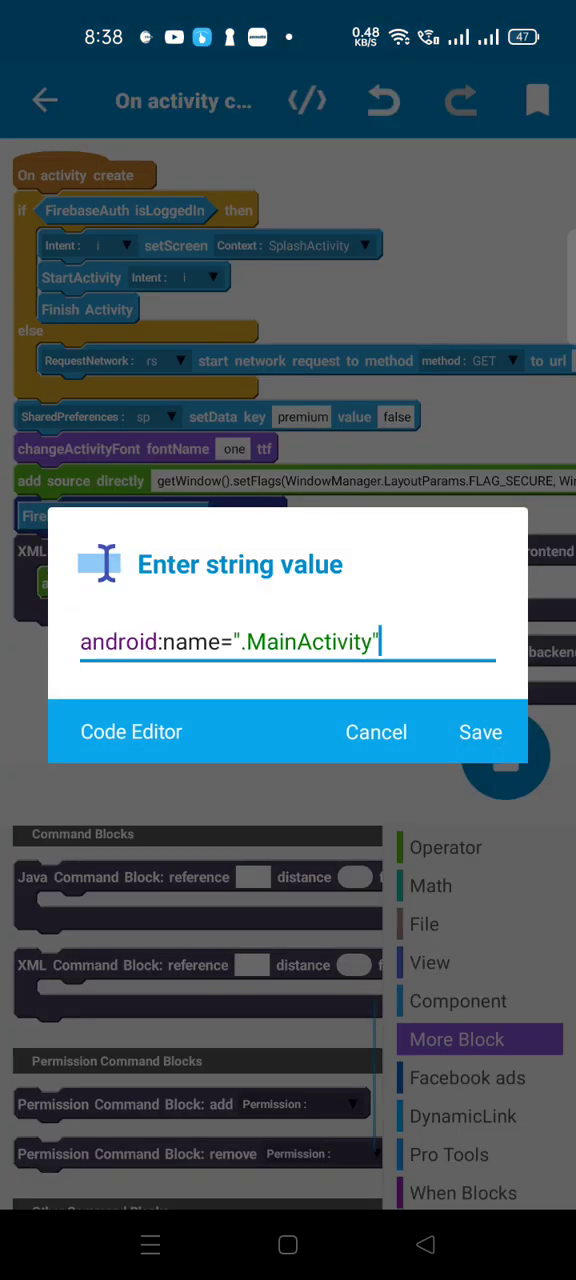
{"action": "left_click", "coordinate": [480, 731]}
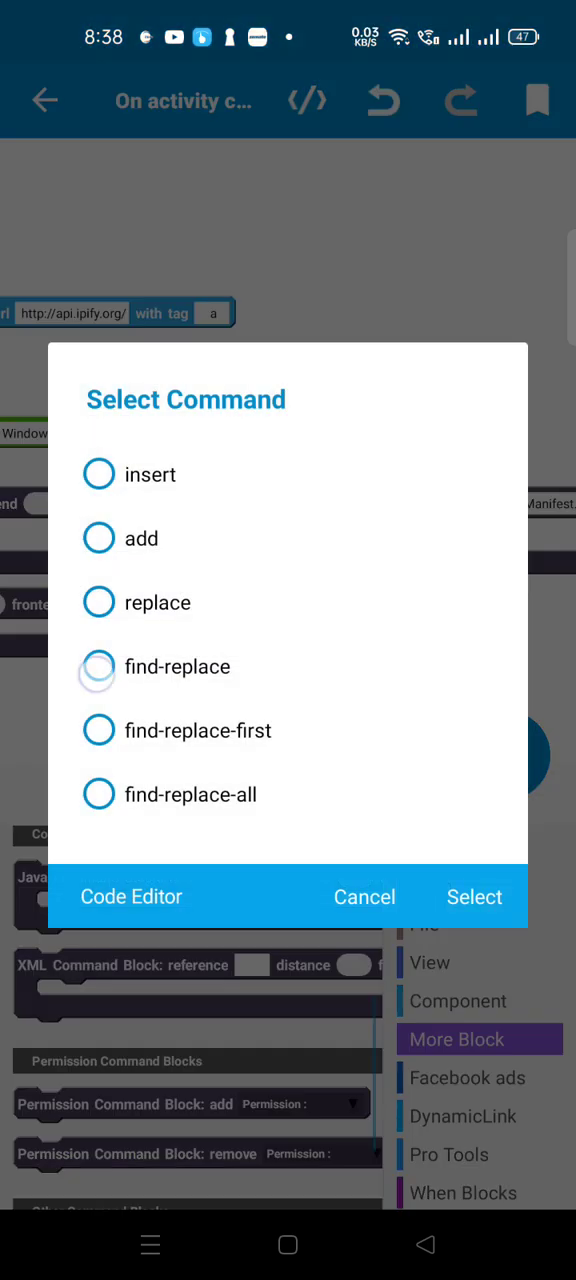
Choose find-replace as the XML Command Block's command
{"action": "left_click", "coordinate": [474, 896]}
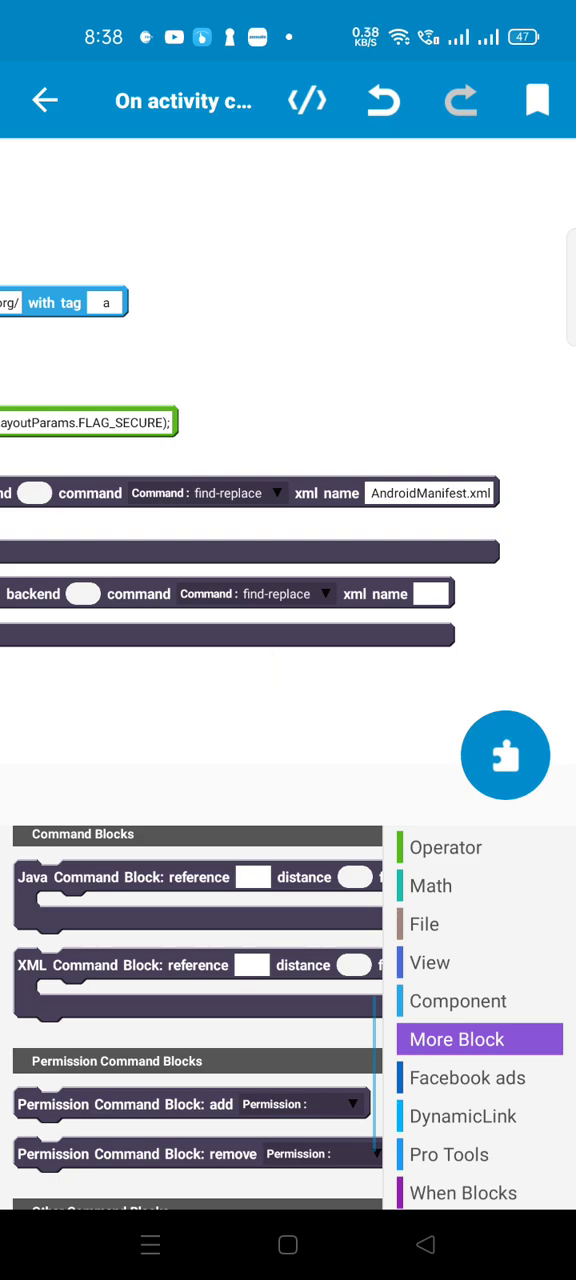
{"action": "left_click", "coordinate": [430, 492]}
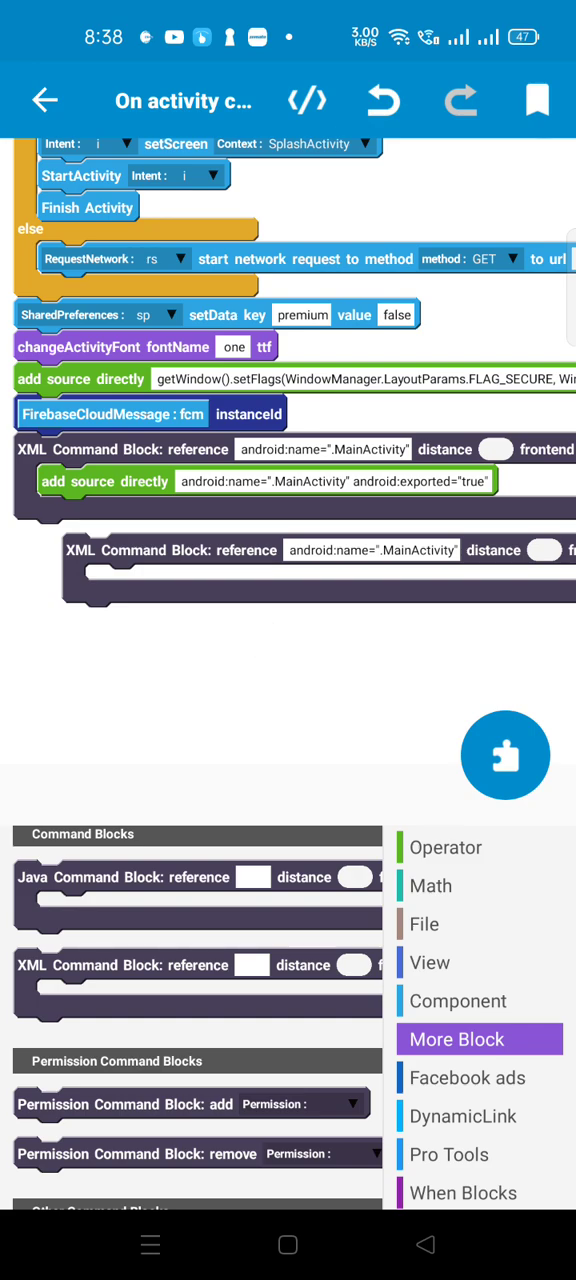
Nest an Operator 'add source directly' block and start typing its android:name=".MainActivity" value
{"action": "left_click", "coordinate": [446, 847]}
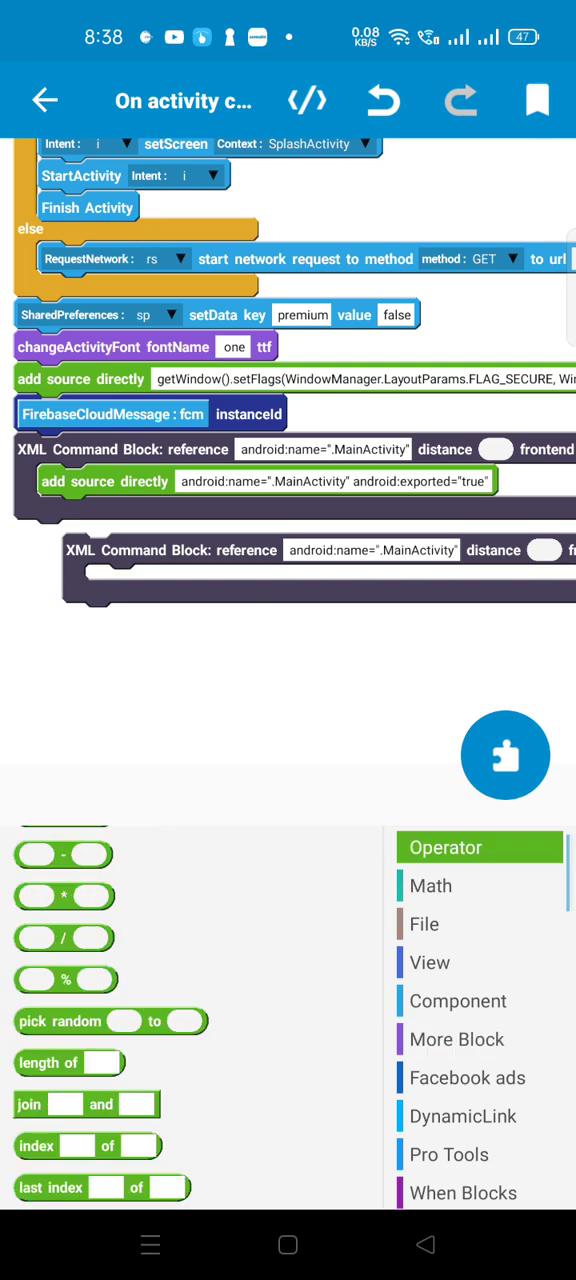
{"action": "scroll", "scroll_direction": "down", "scroll_amount": 3}
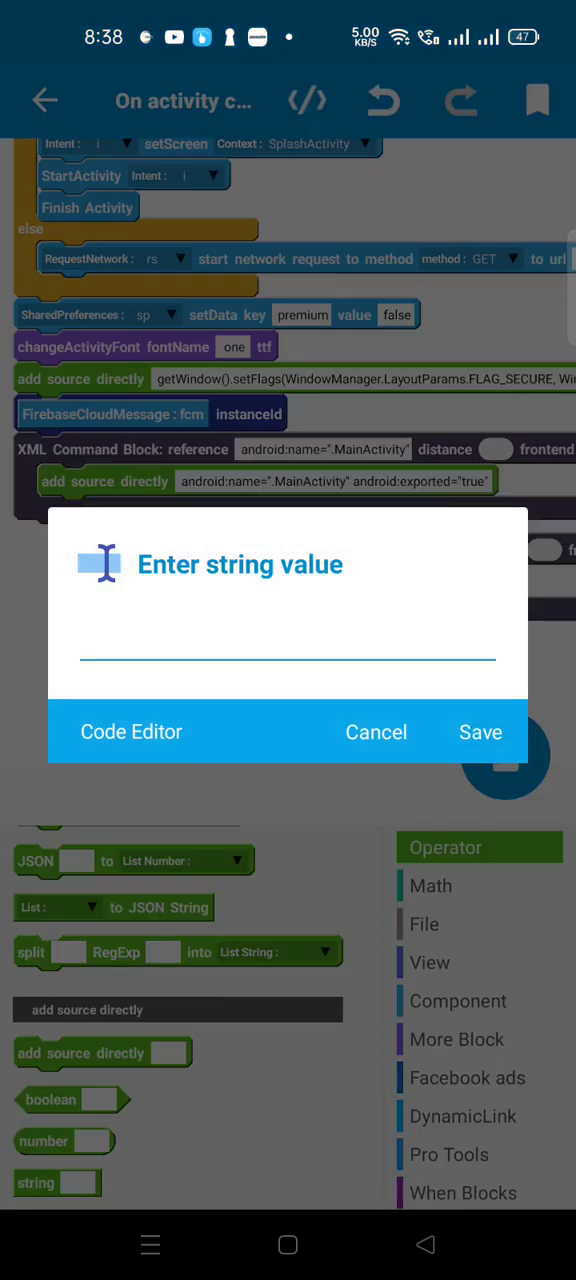
{"action": "type", "text": "android:name=\".MainActivity\" android:exported=\"true\""}
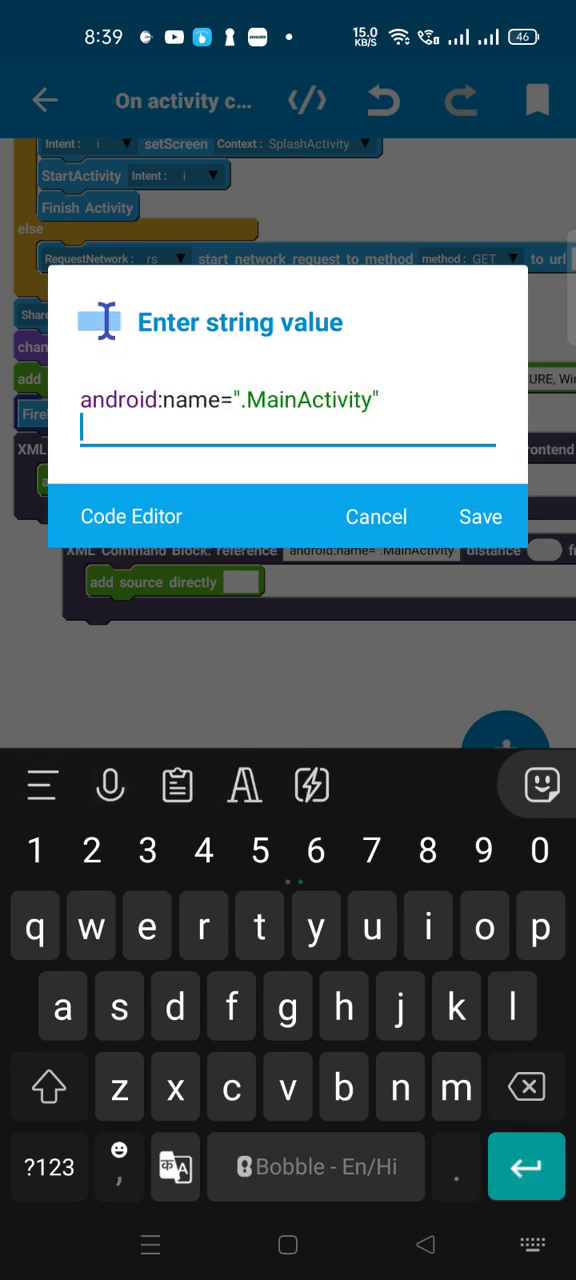
Type android:exported="true" on a new line of the string value dialog
{"action": "type", "text": "android"}
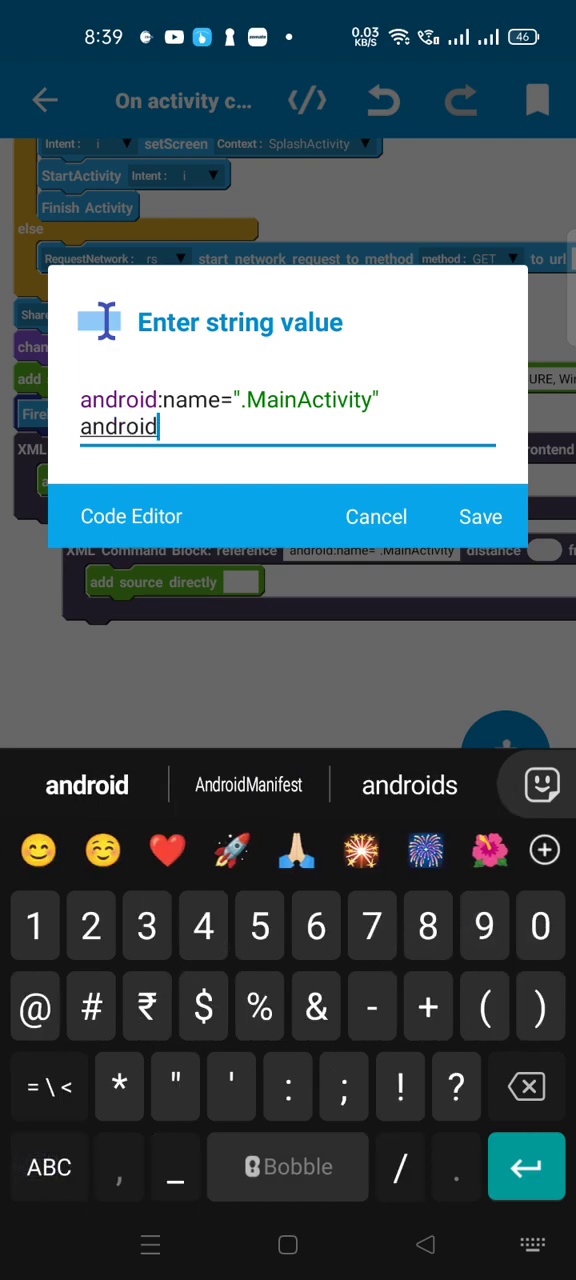
{"action": "type", "text": ":exported"}
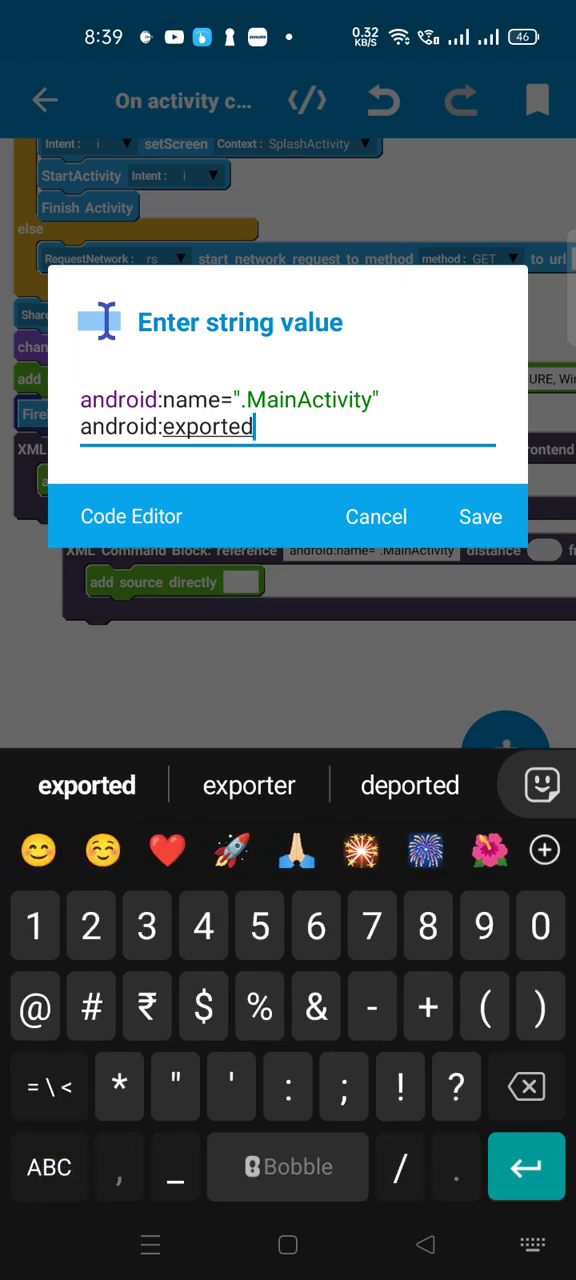
{"action": "type", "text": "="}
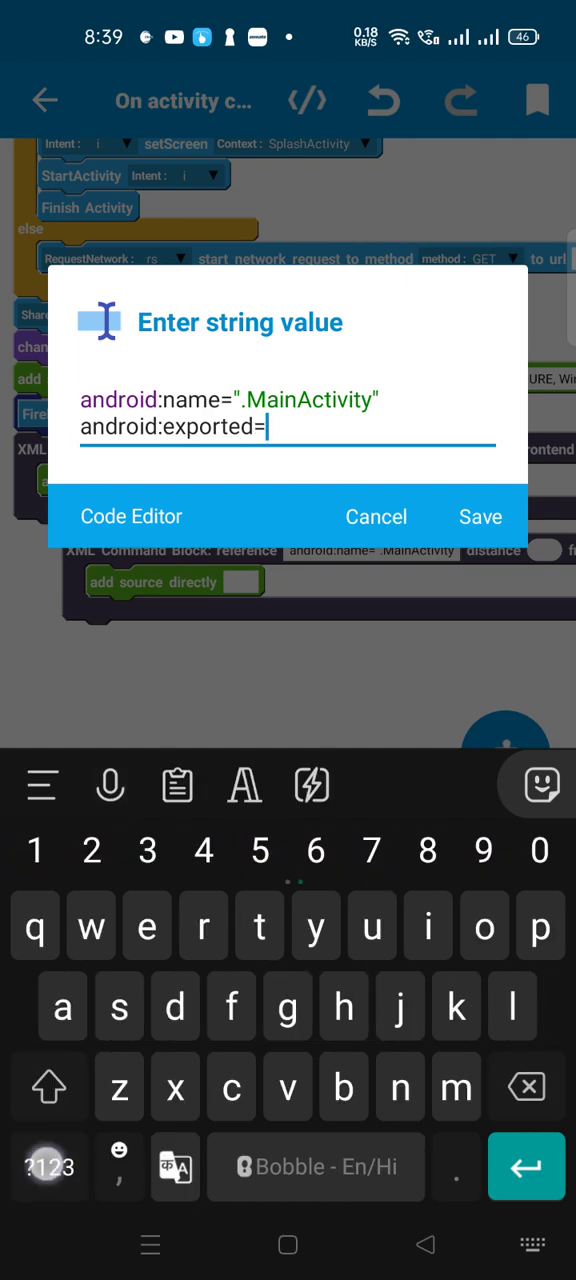
{"action": "type", "text": "\""}
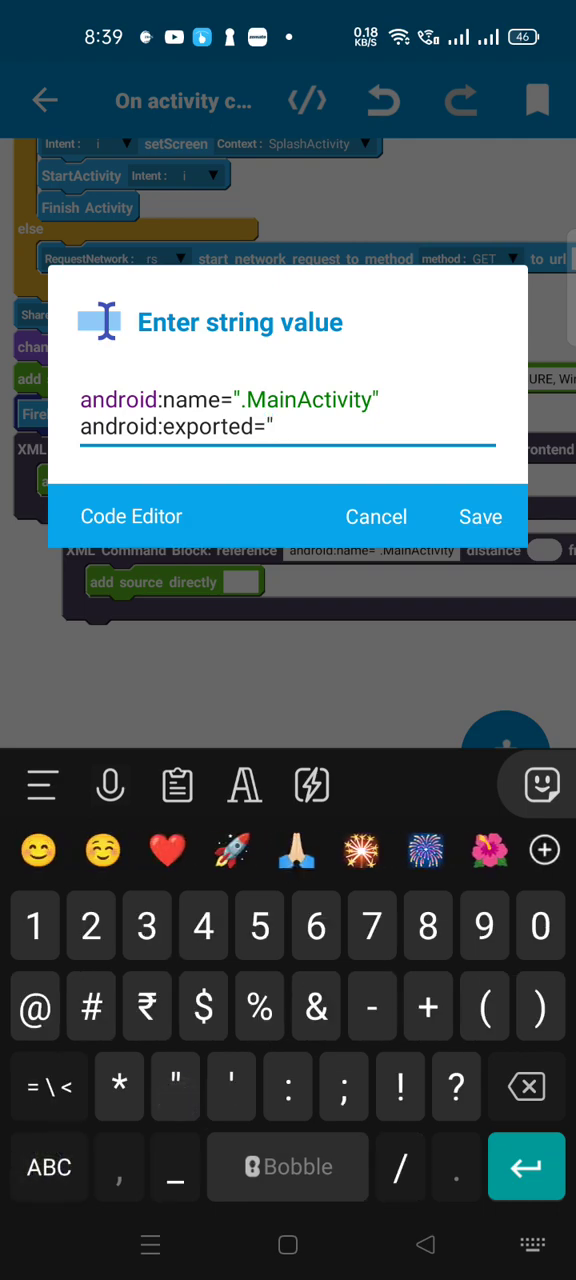
{"action": "type", "text": "true"}
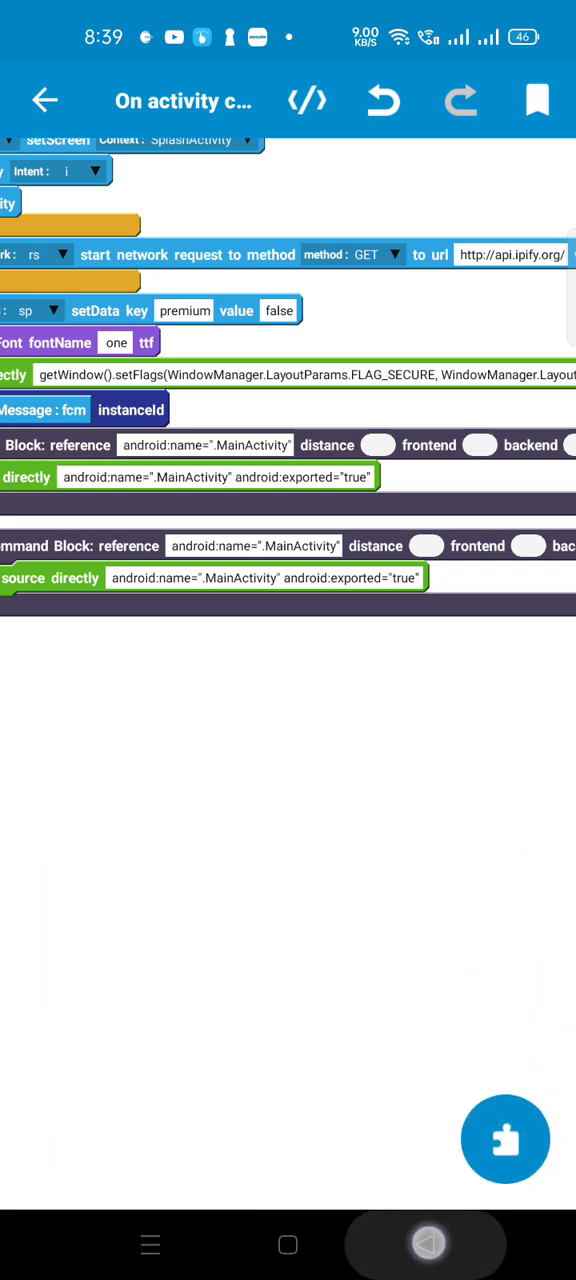
Open the generated AndroidManifest.xml source and scroll to the MainActivity entry
{"action": "left_click", "coordinate": [505, 1139]}
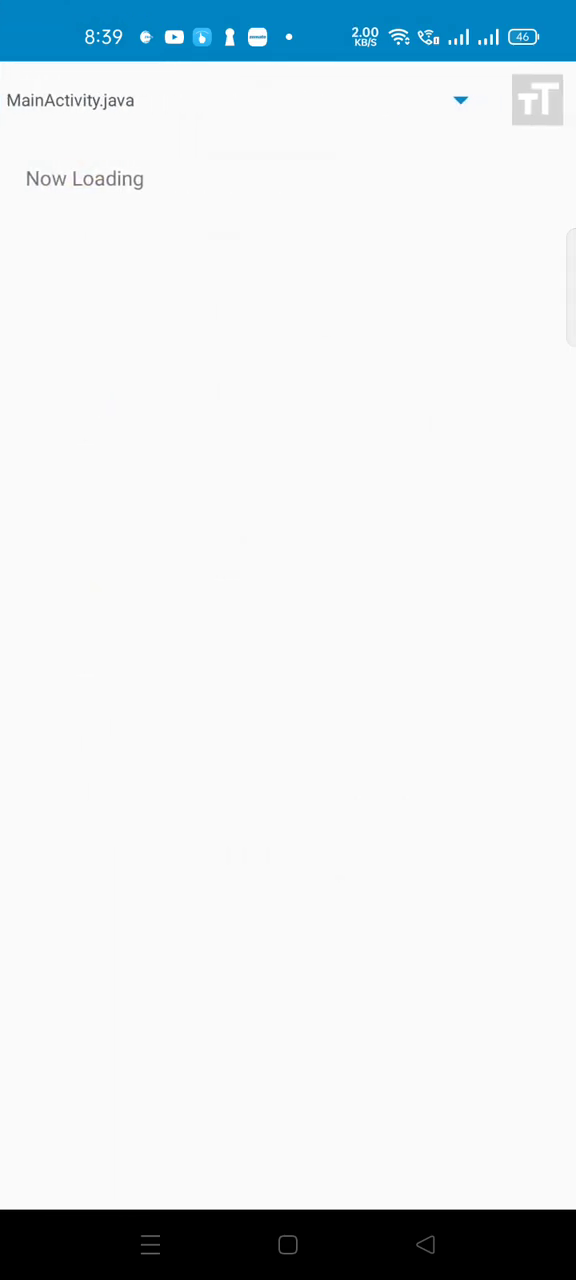
{"action": "left_click", "coordinate": [460, 100]}
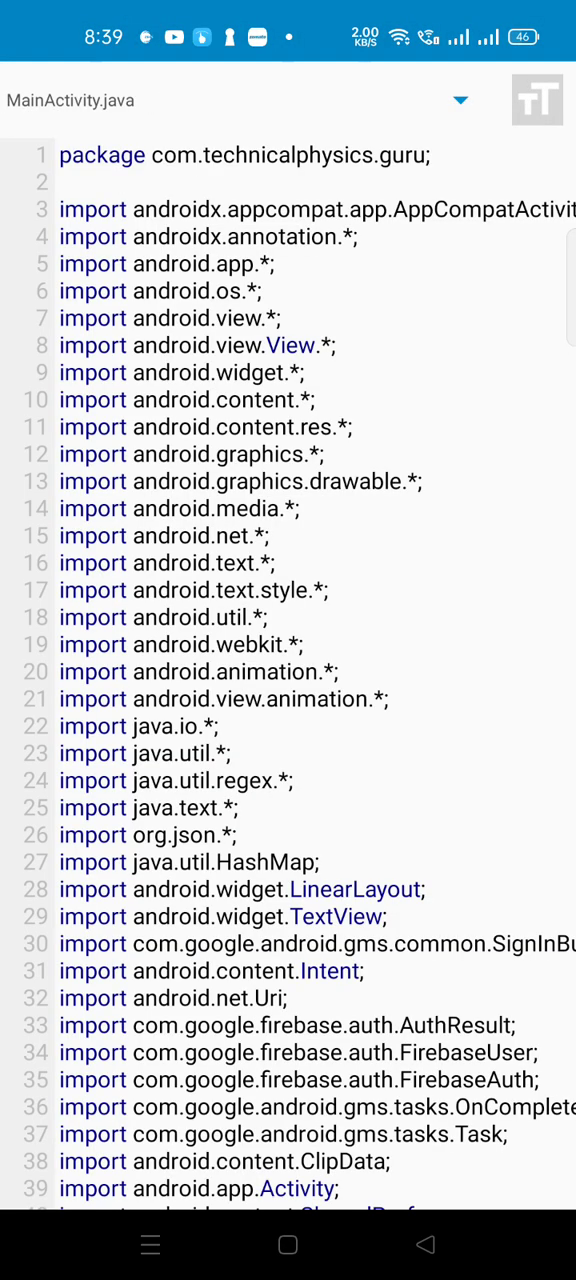
{"action": "left_click", "coordinate": [460, 100]}
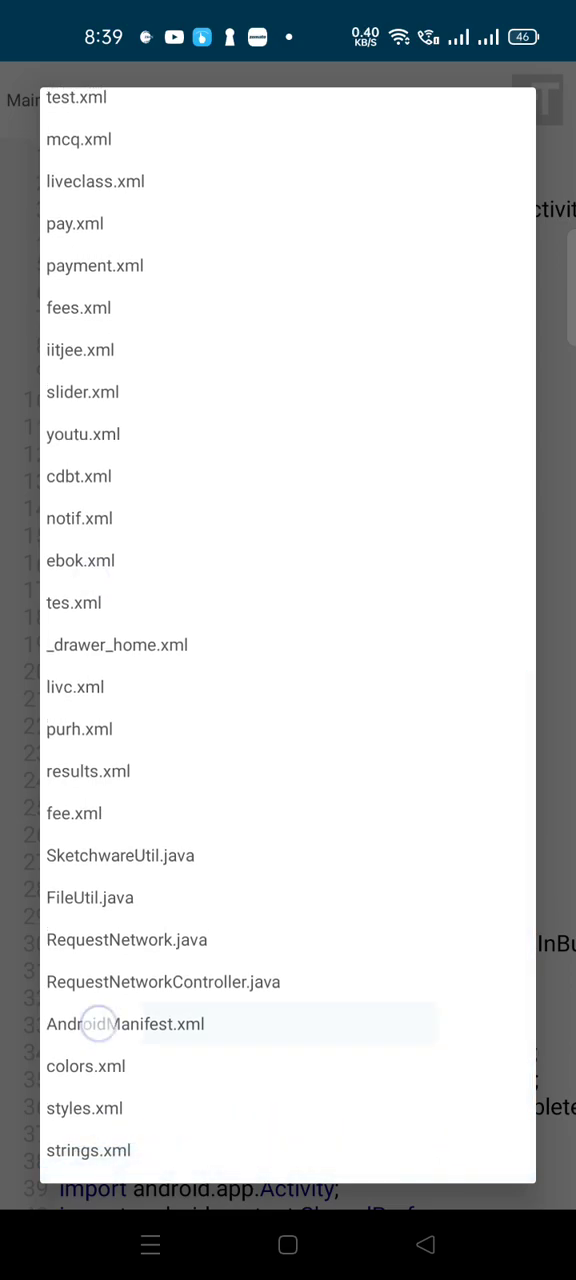
{"action": "left_click", "coordinate": [124, 1024]}
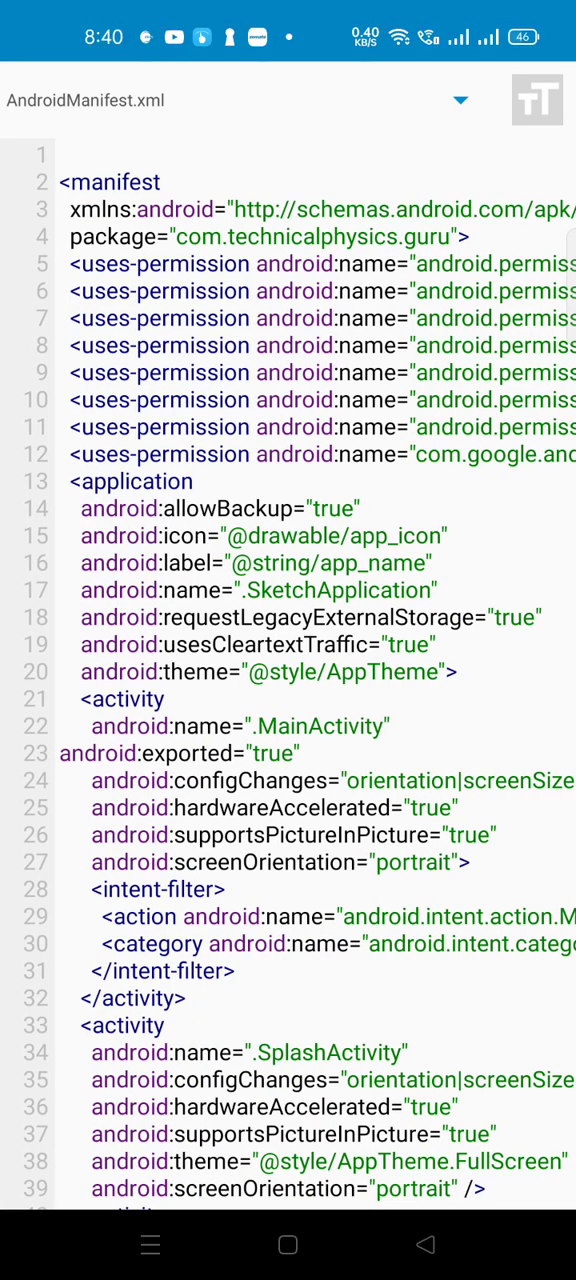
{"action": "scroll", "scroll_direction": "down", "scroll_amount": 3}
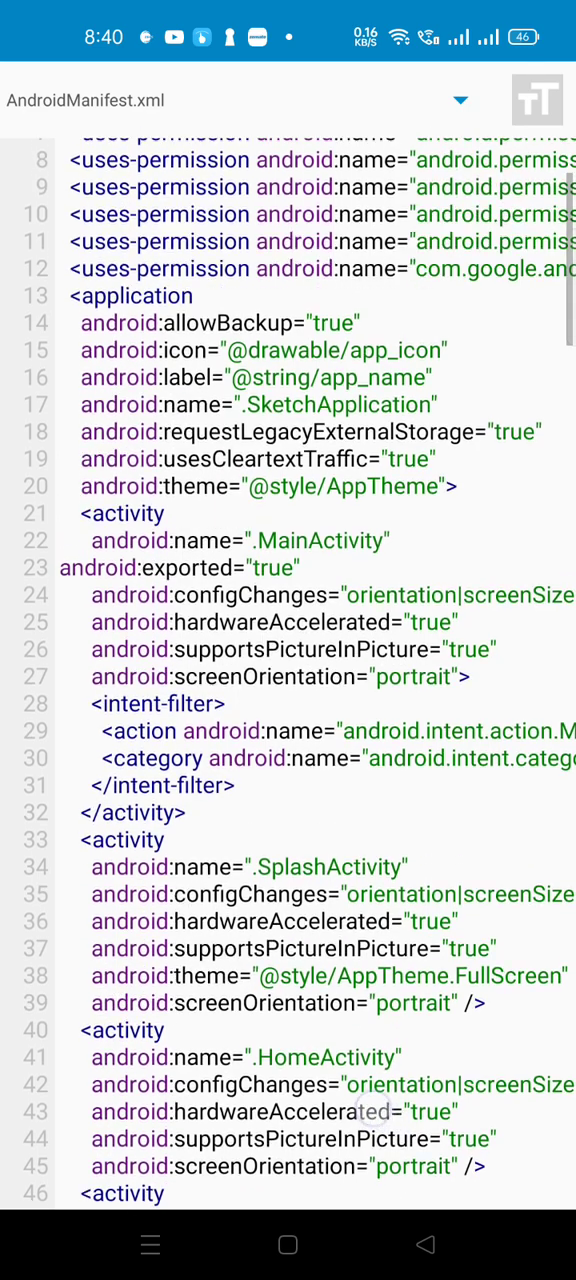